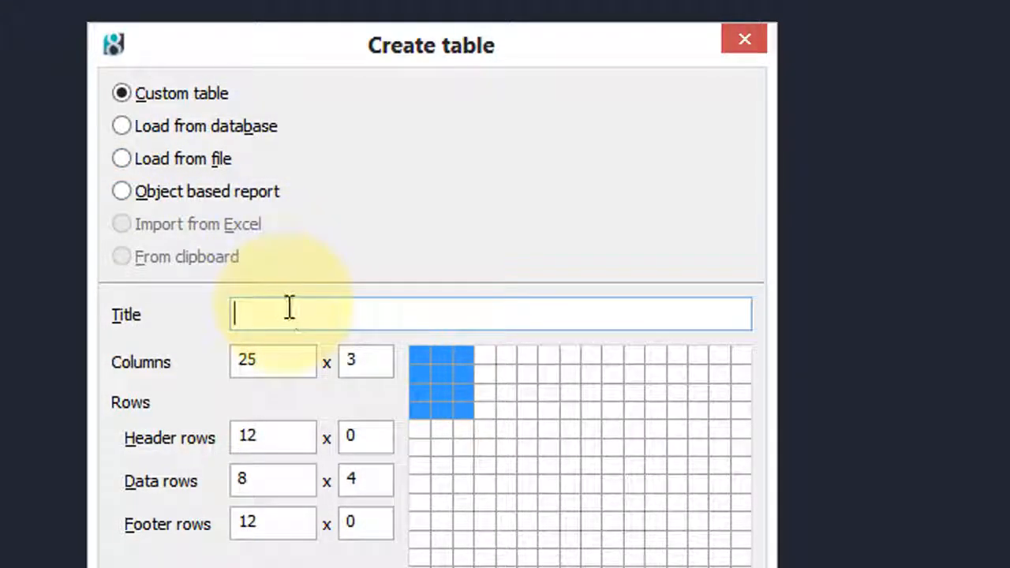
# Create a custom table titled 'My New Table' with 3 data rows, anchored at its top-left corner.
pyautogui.write('My')
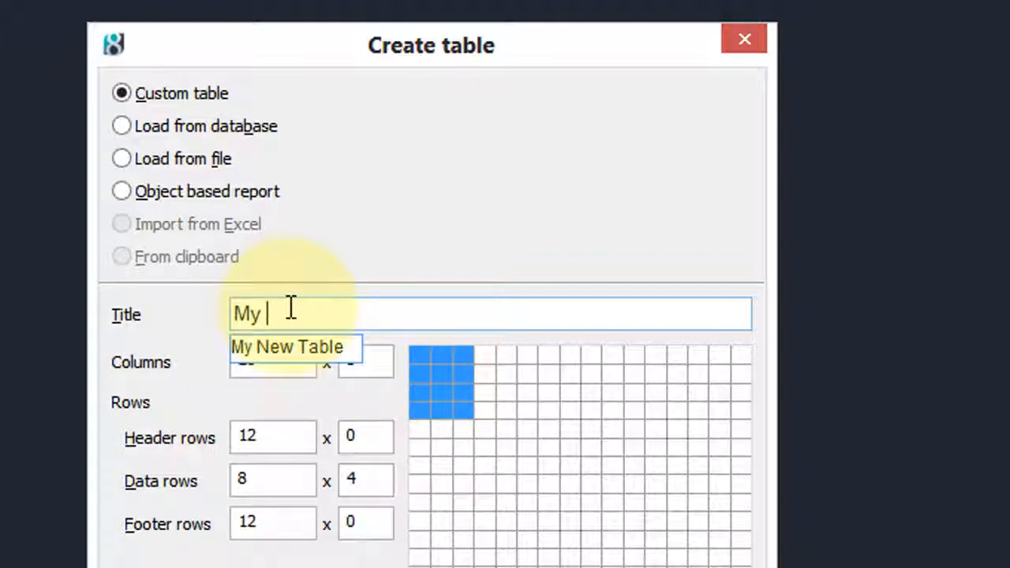
pyautogui.write('New Table')
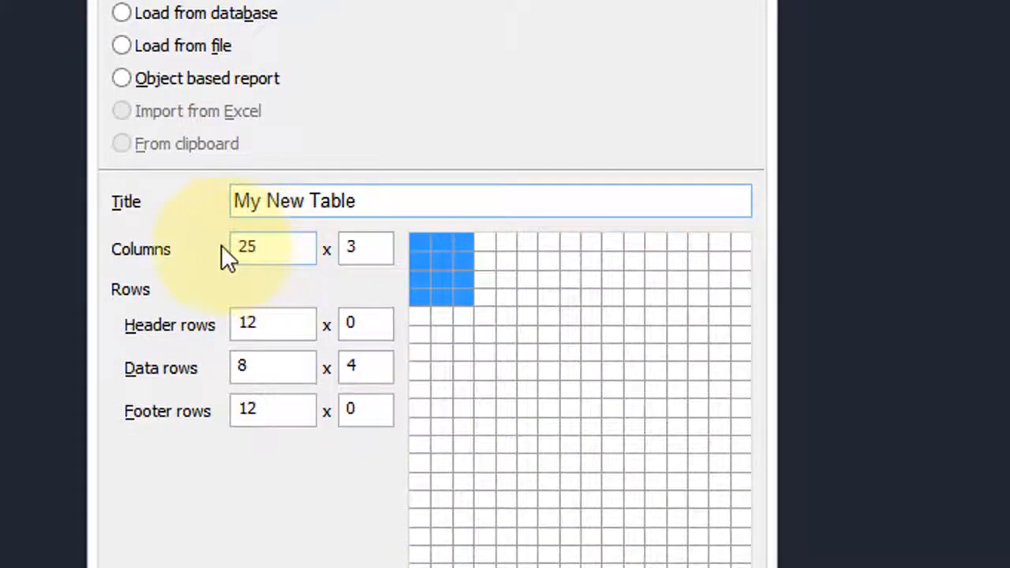
pyautogui.click(272, 248)
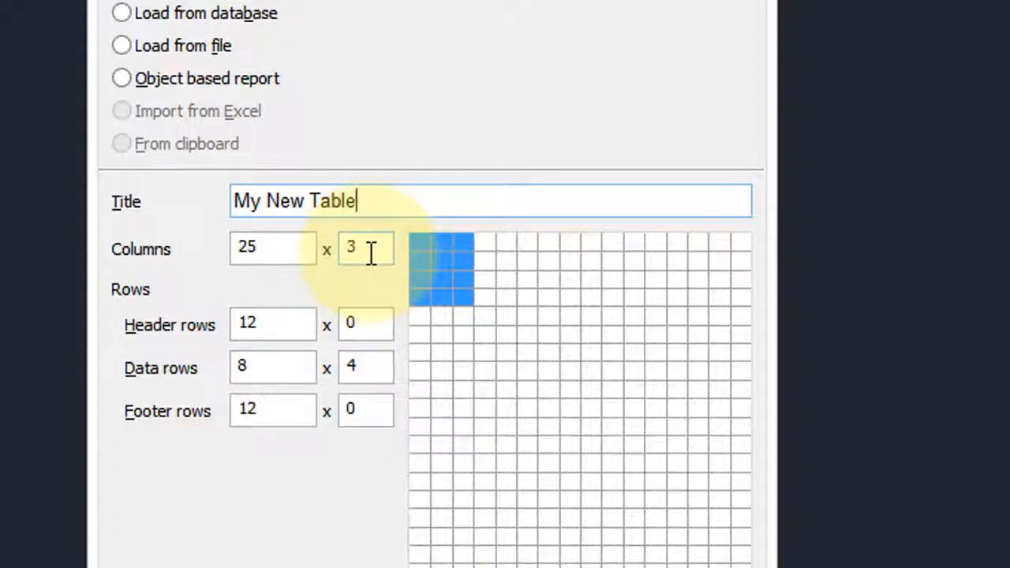
pyautogui.moveTo(473, 261)
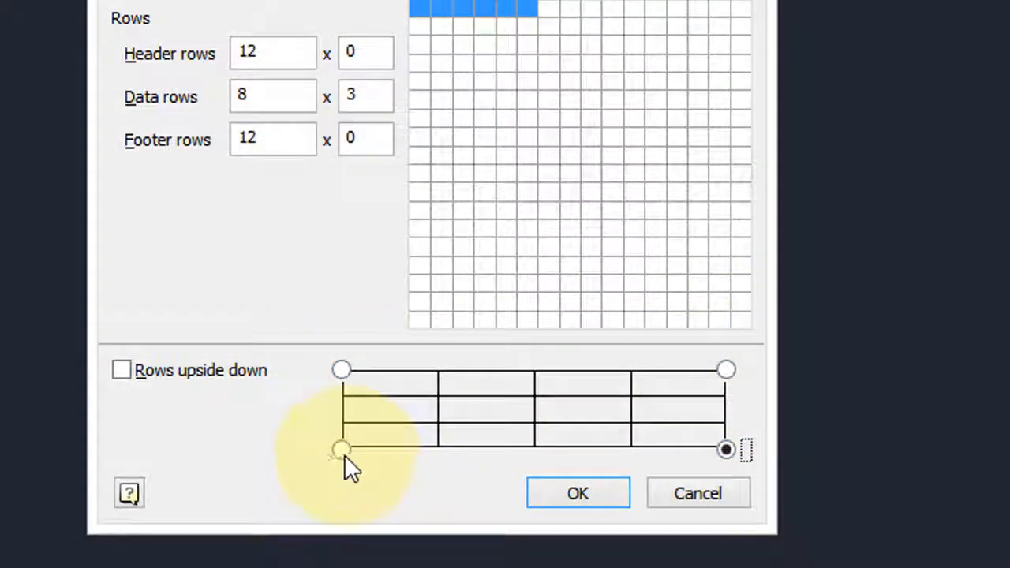
pyautogui.moveTo(339, 450); pyautogui.dragTo(339, 369)
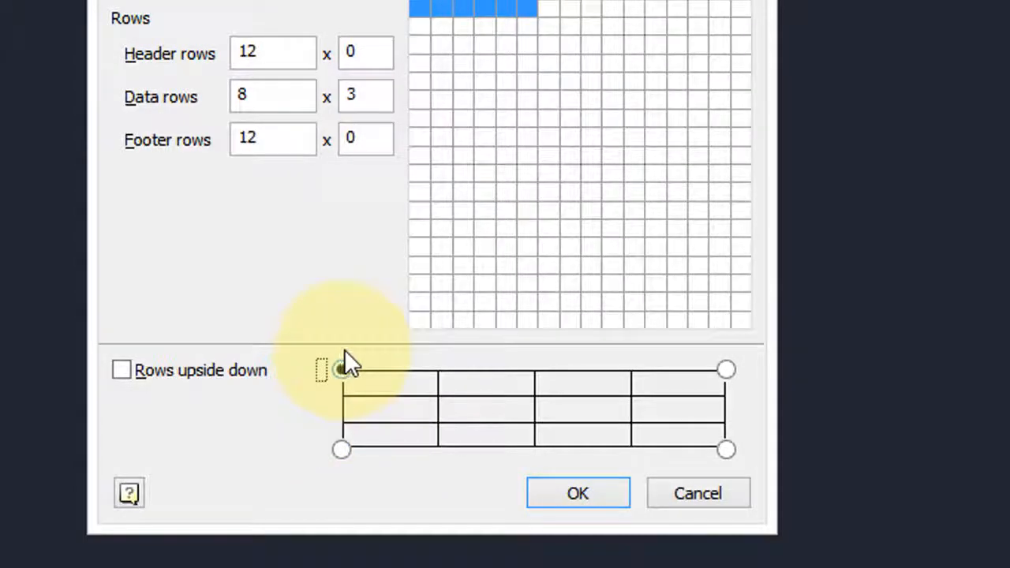
pyautogui.click(578, 492)
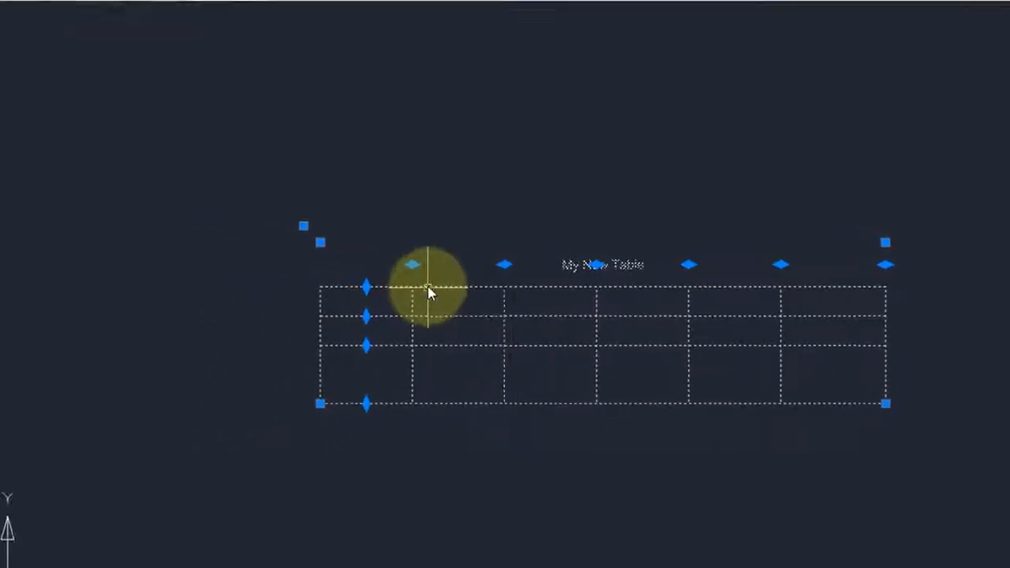
# In the table editor, enter 1 in A3 and fill it across all data cells A3 to F5.
pyautogui.doubleClick(429, 292)
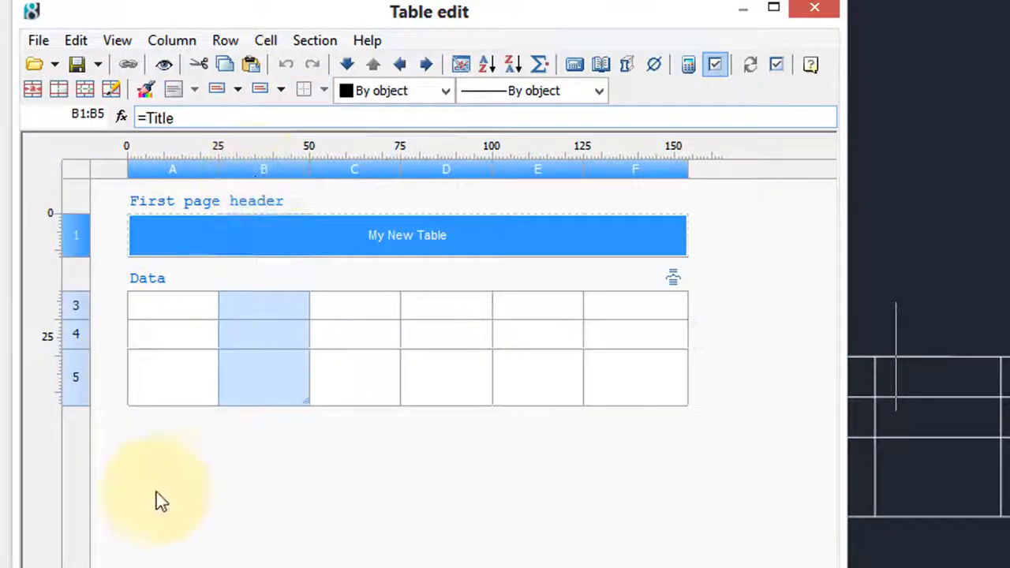
pyautogui.rightClick(76, 333)
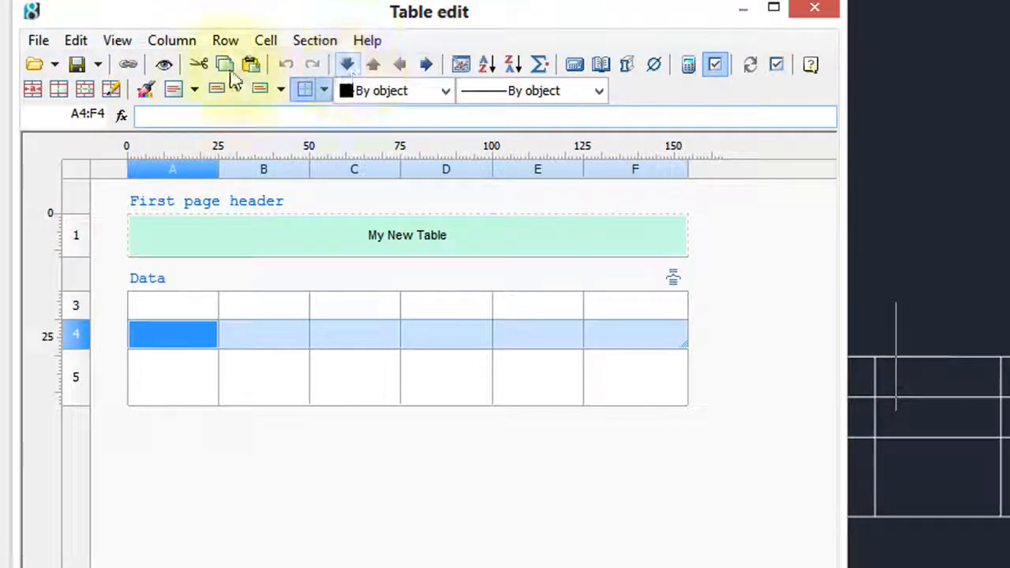
pyautogui.click(224, 41)
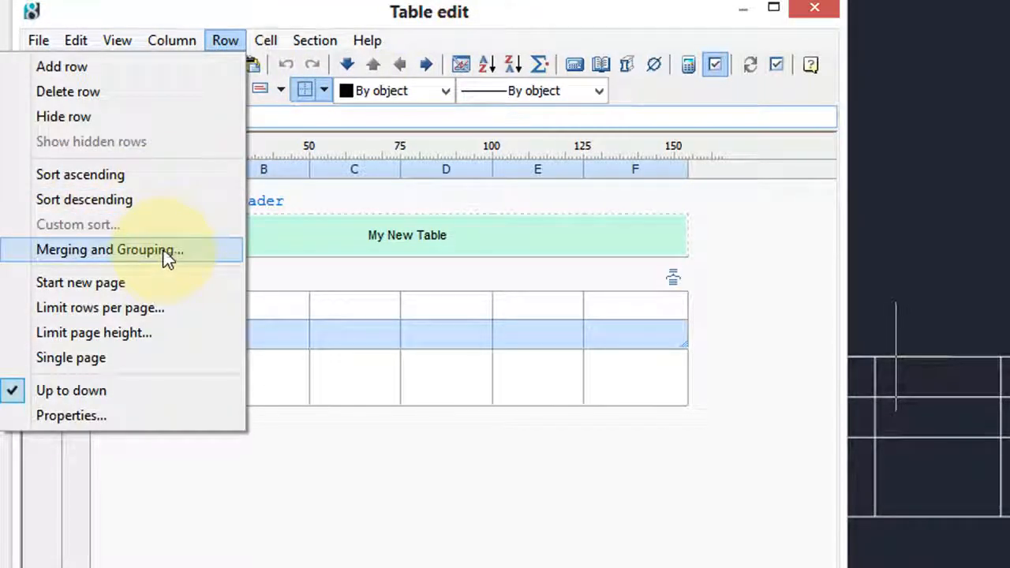
pyautogui.moveTo(172, 294)
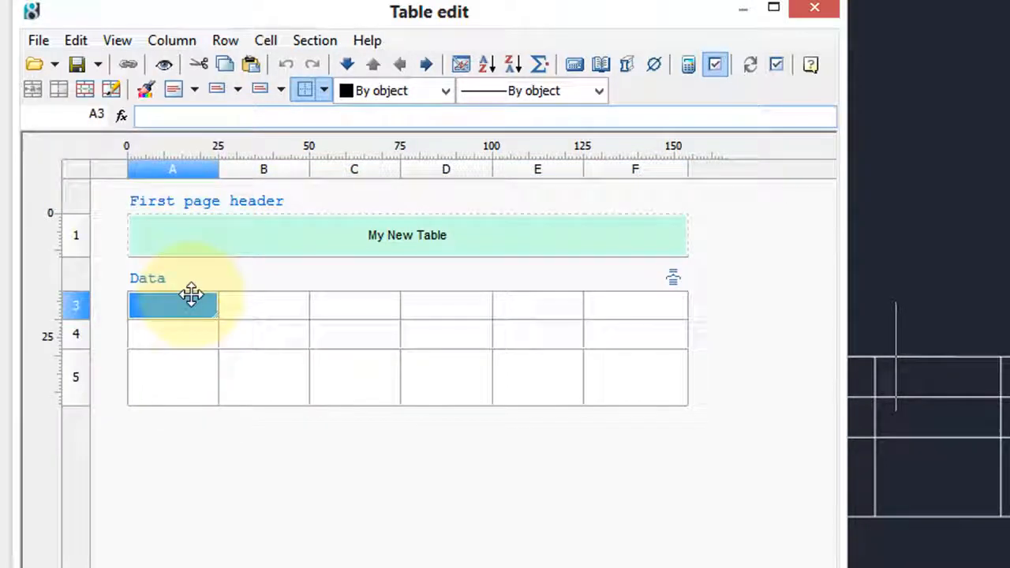
pyautogui.write('1')
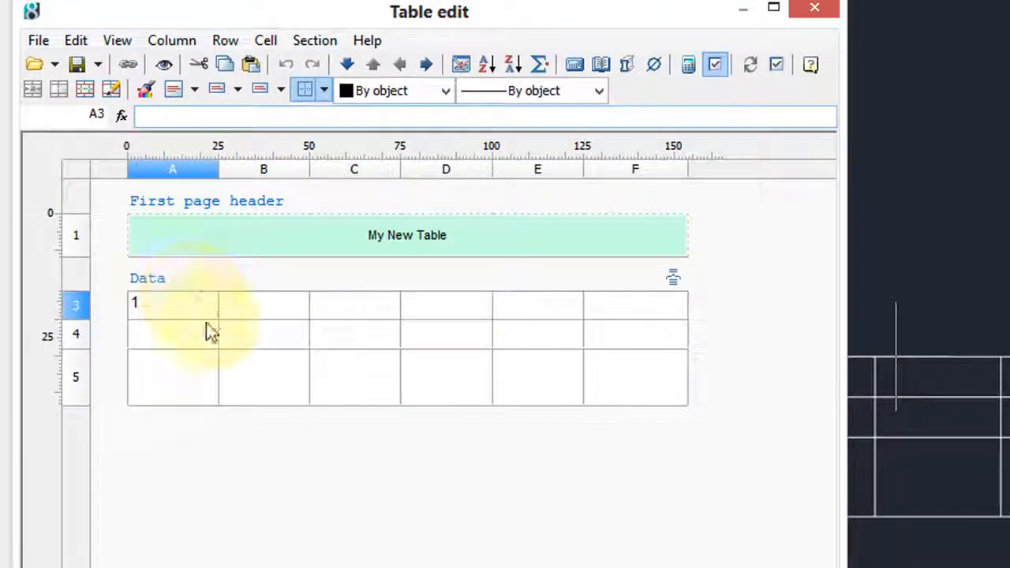
pyautogui.click(172, 305)
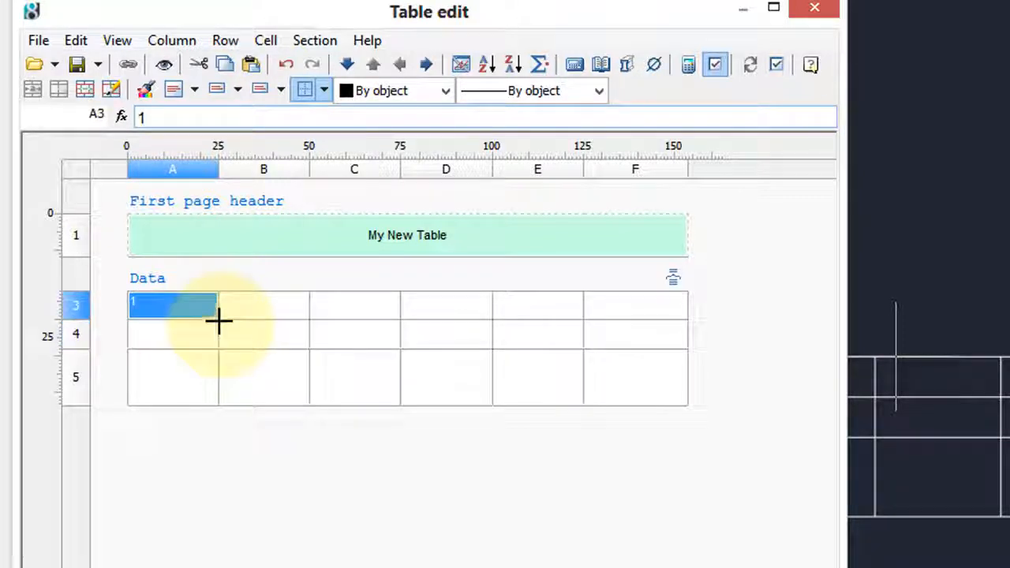
pyautogui.moveTo(172, 306); pyautogui.dragTo(663, 397)
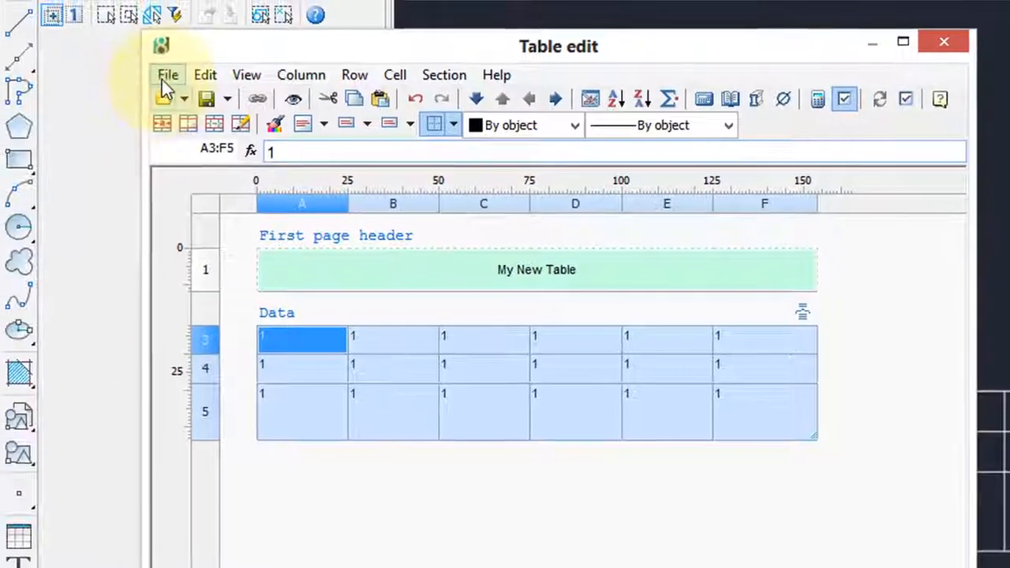
# Enter 3 in B3 so row 3 autofills to 1, 3, 5, 7, 9, 11, then select F3.
pyautogui.click(167, 74)
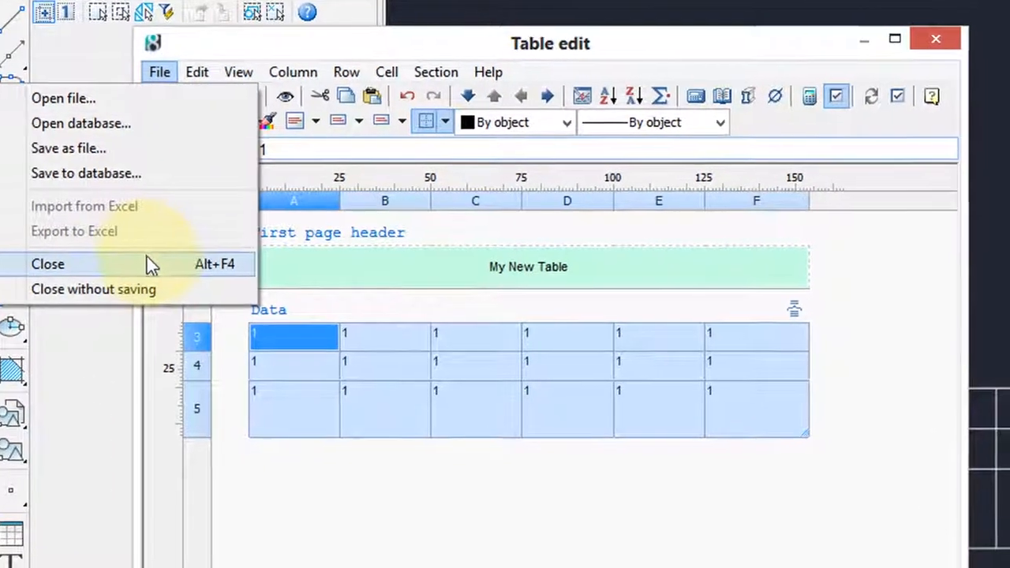
pyautogui.click(47, 264)
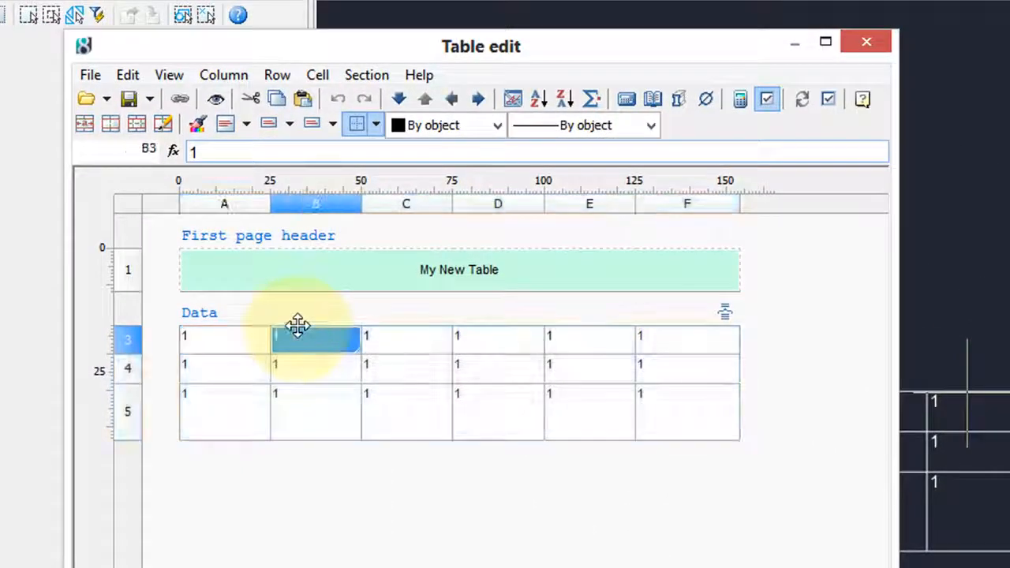
pyautogui.write('3')
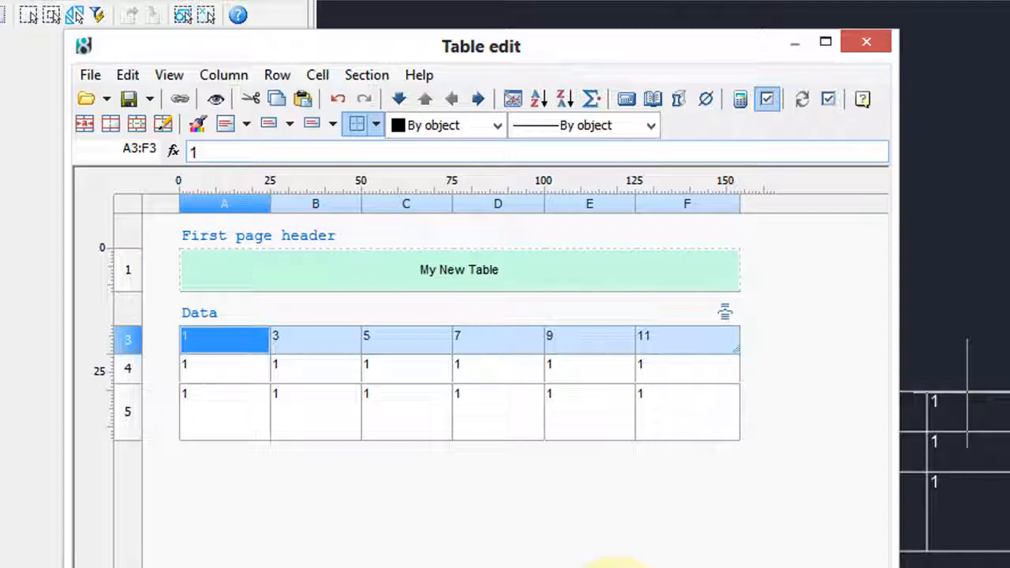
pyautogui.click(685, 337)
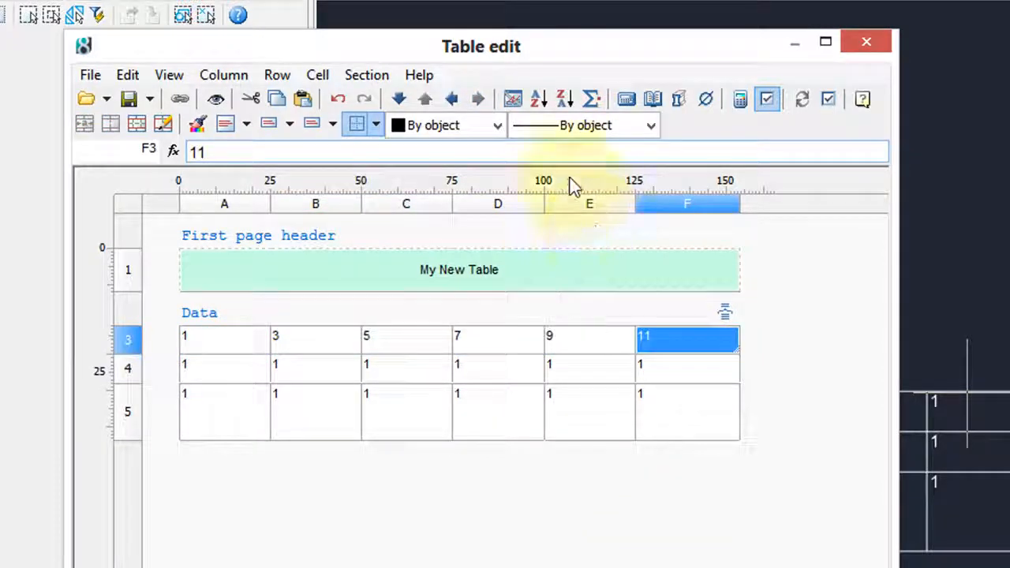
pyautogui.moveTo(614, 172)
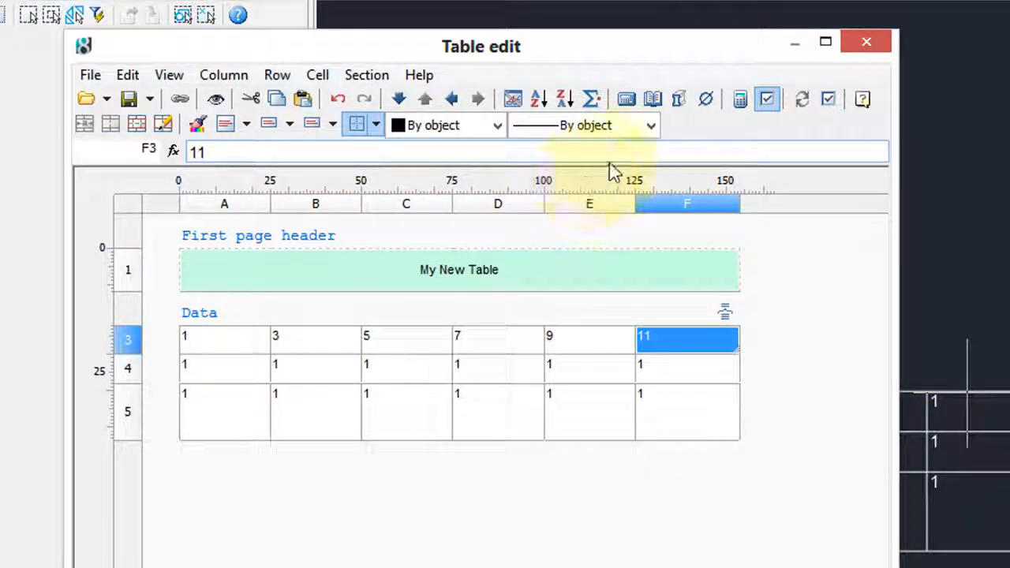
pyautogui.moveTo(592, 98)
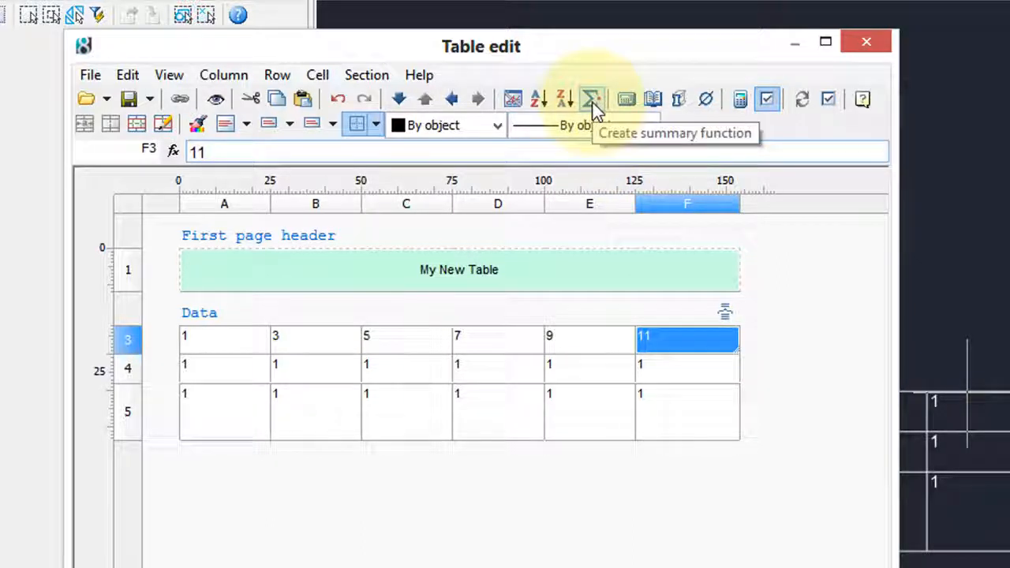
# Give F3 the summary formula =summ(A3:E5), which evaluates to 35.
pyautogui.click(590, 98)
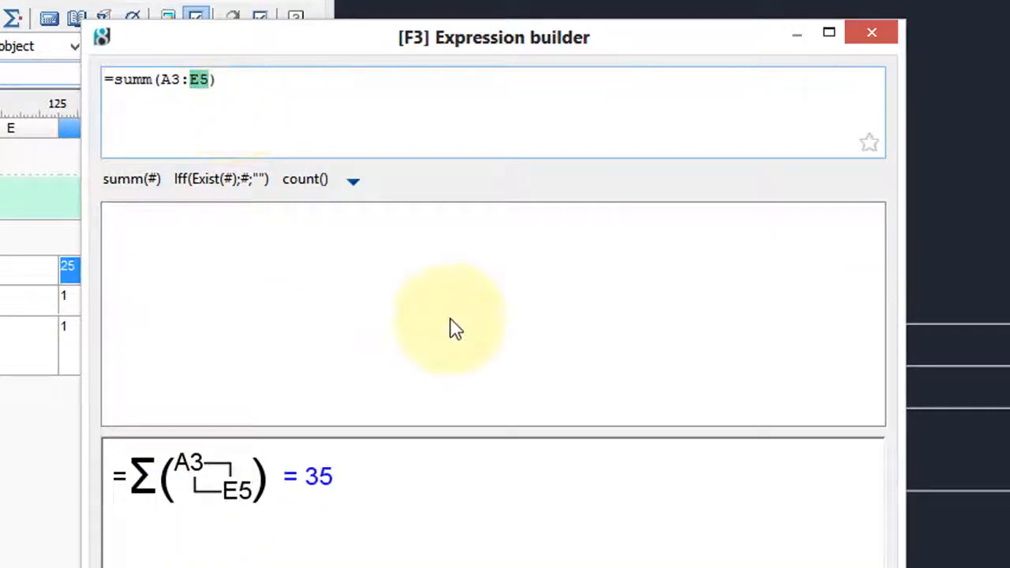
pyautogui.moveTo(224, 508)
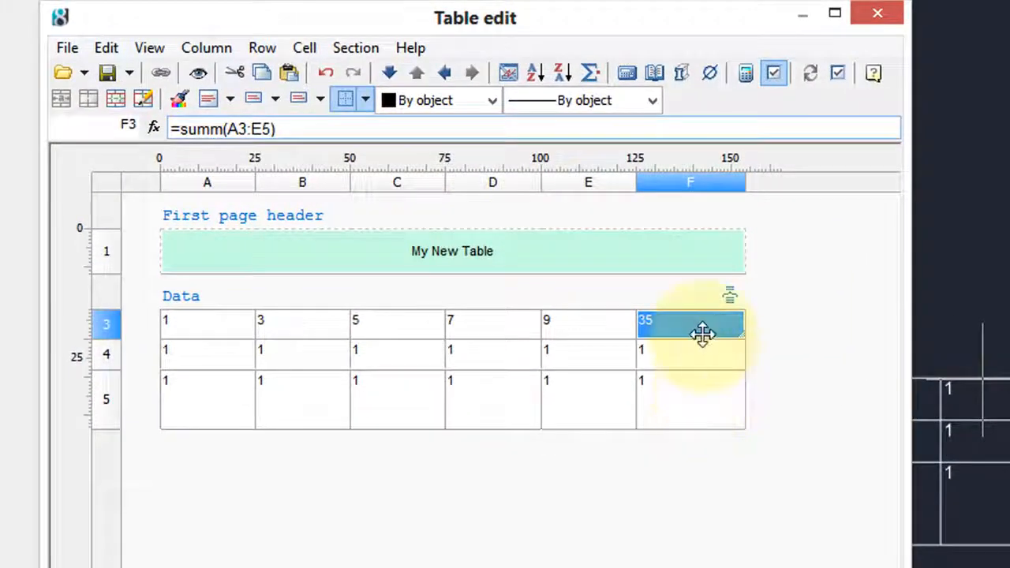
pyautogui.click(67, 47)
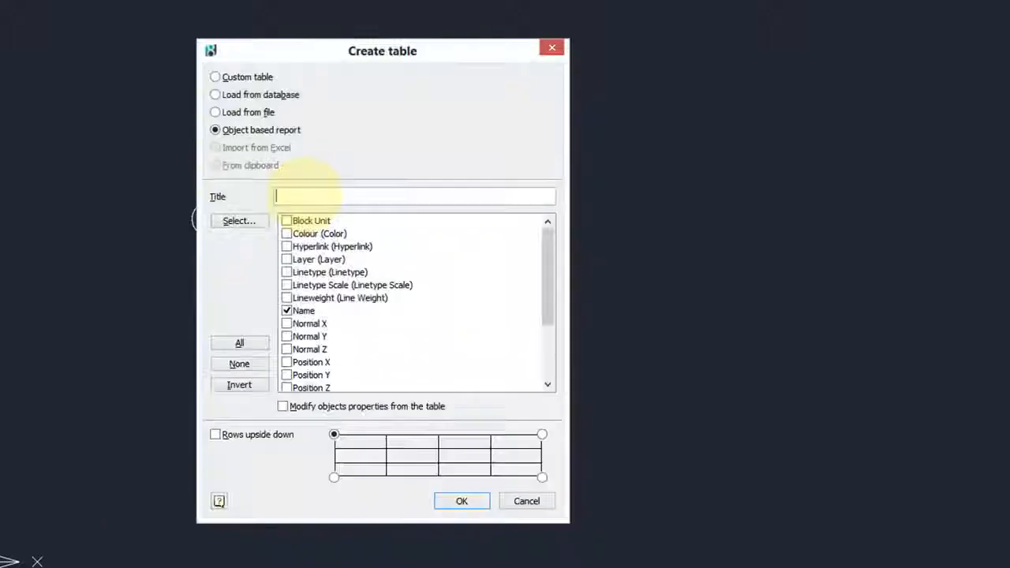
# Set up an object-based report titled 'Bill of Materials' listing object names.
pyautogui.moveTo(382, 51); pyautogui.dragTo(556, 31)
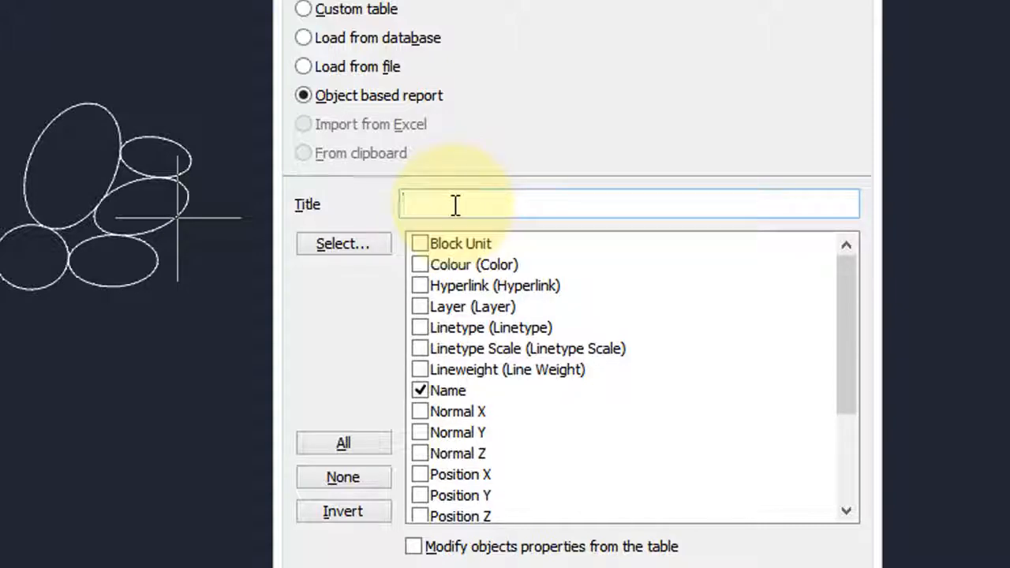
pyautogui.write('Bill of Materials')
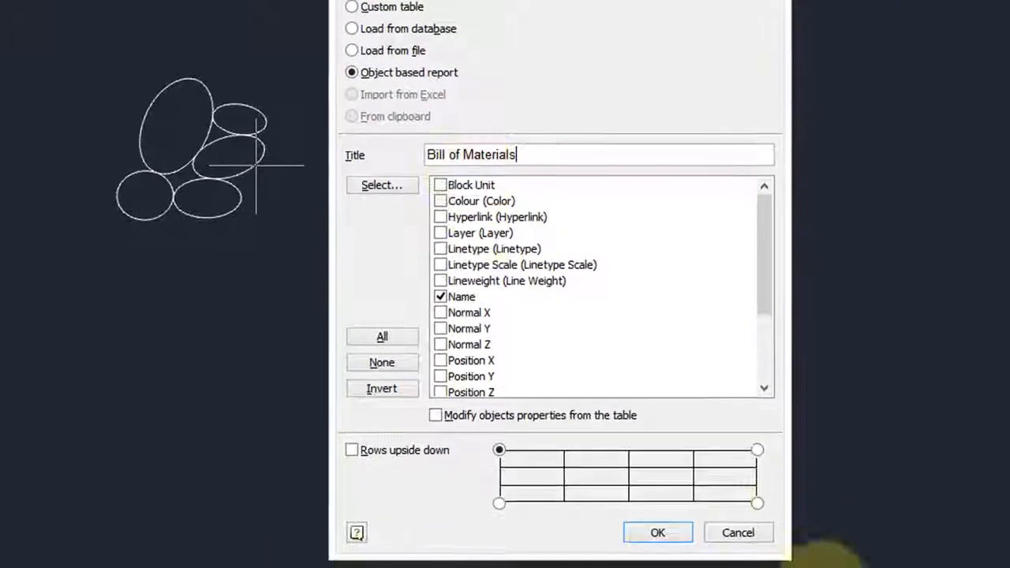
pyautogui.click(656, 532)
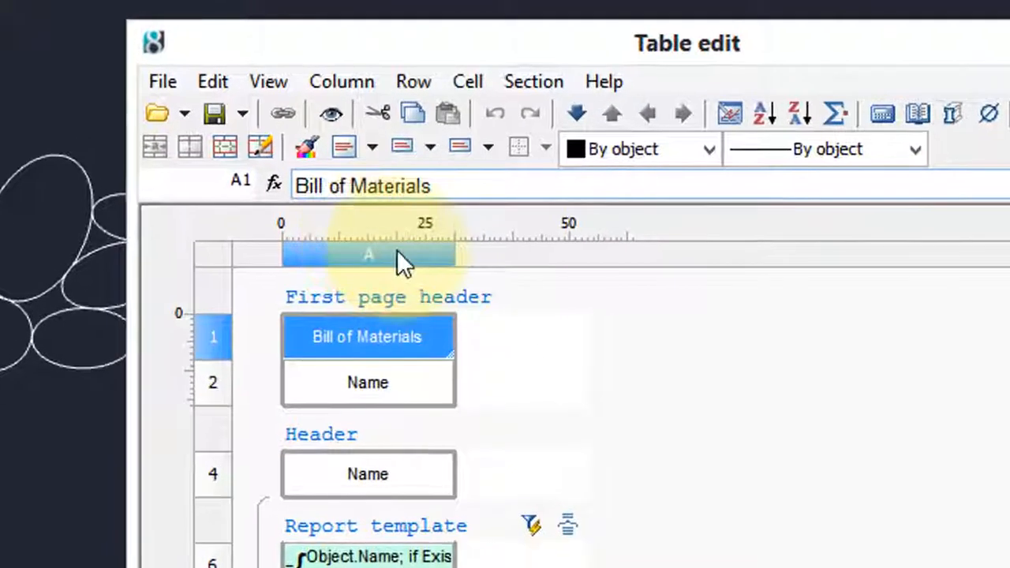
# Insert a second column and head it 'Count' beside the Name column.
pyautogui.rightClick(368, 254)
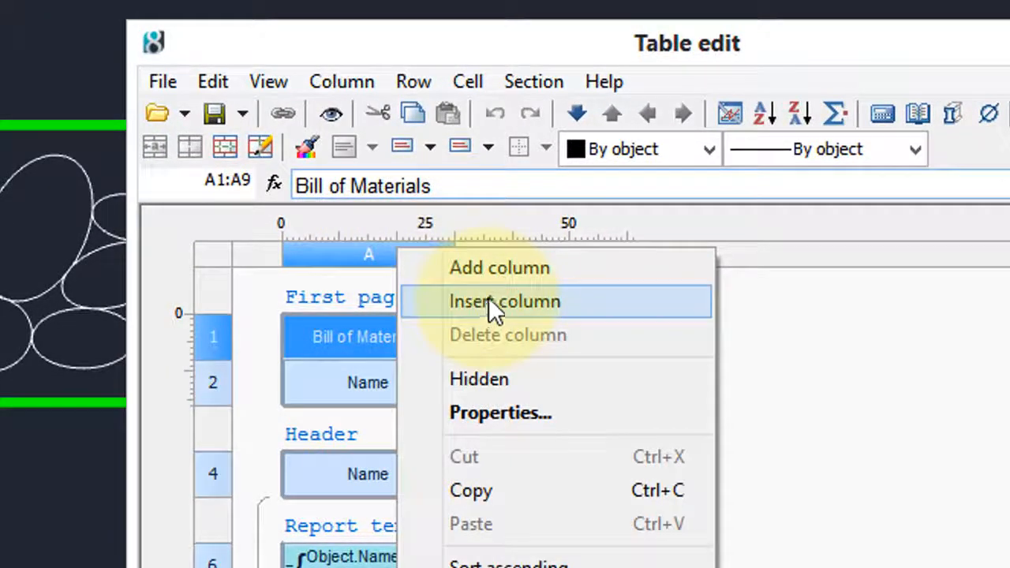
pyautogui.click(505, 302)
pyautogui.write('C')
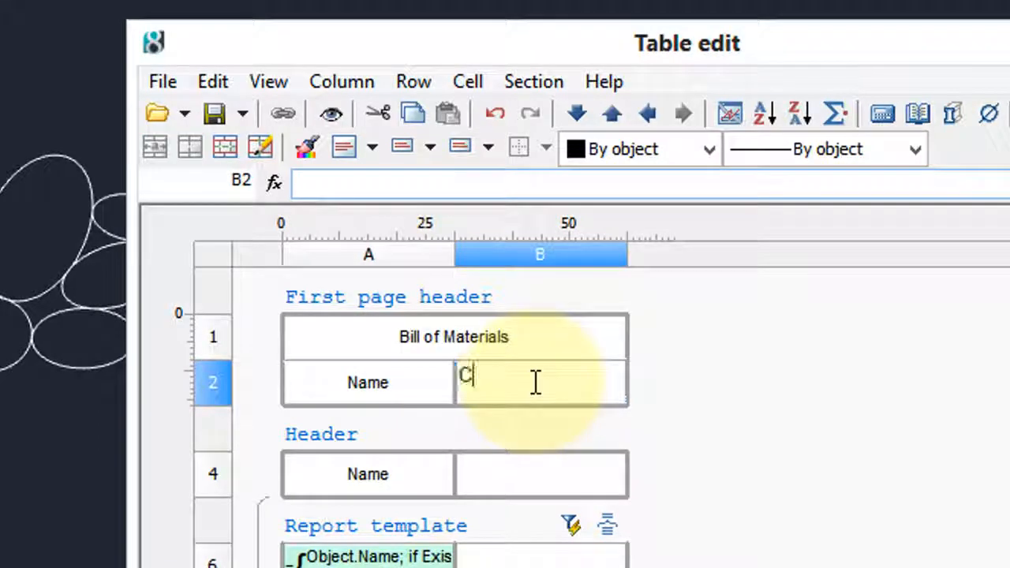
pyautogui.write('ount')
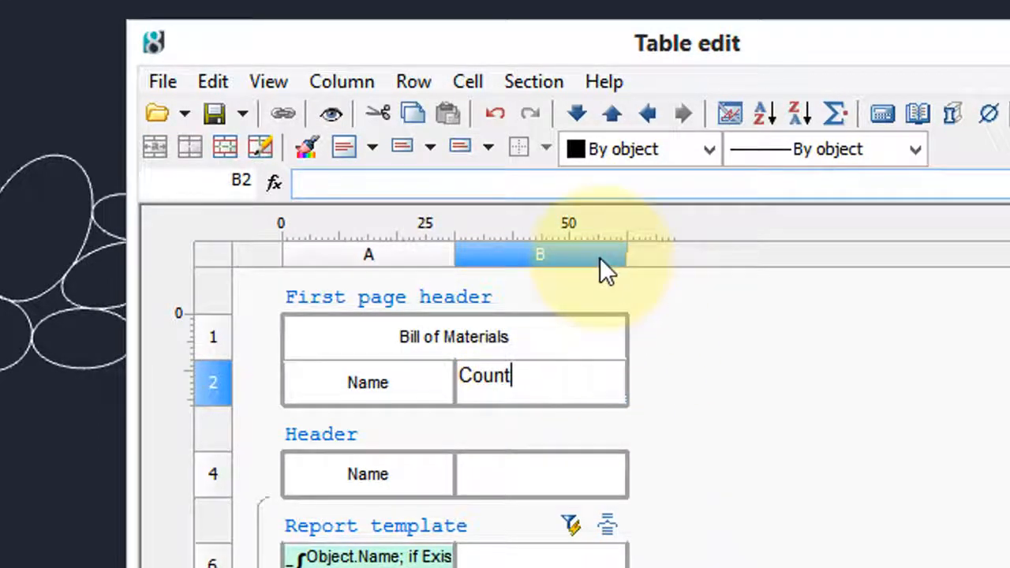
pyautogui.click(372, 148)
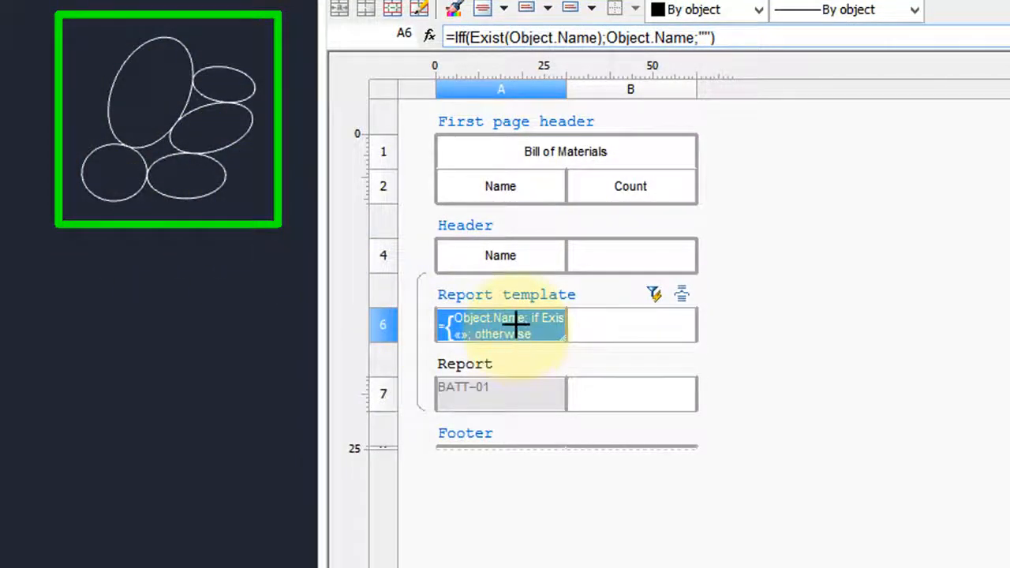
pyautogui.rightClick(500, 325)
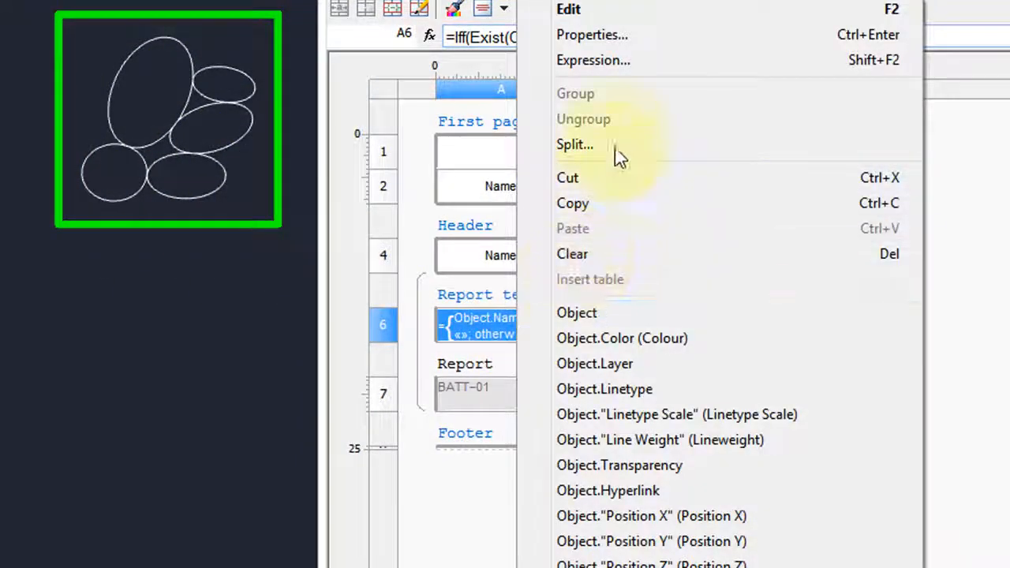
pyautogui.click(593, 60)
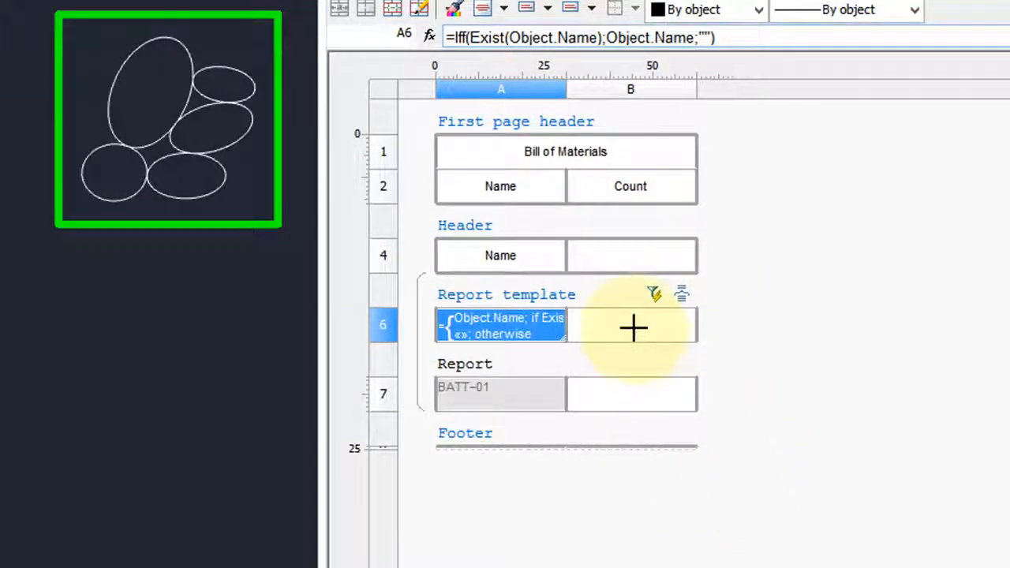
# Assign the Count() formula to the template cell under Count via the Expression builder.
pyautogui.click(631, 325)
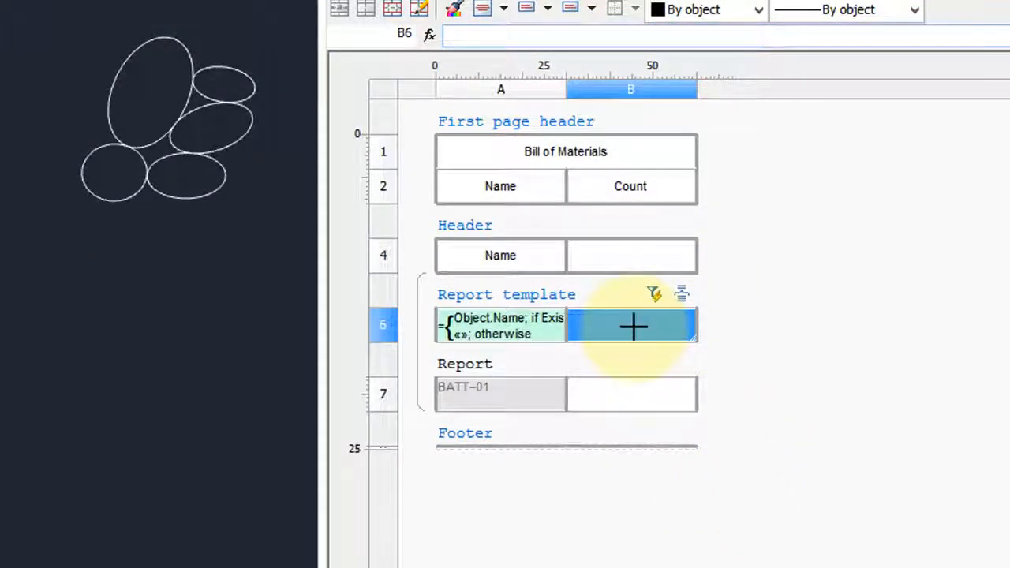
pyautogui.rightClick(631, 325)
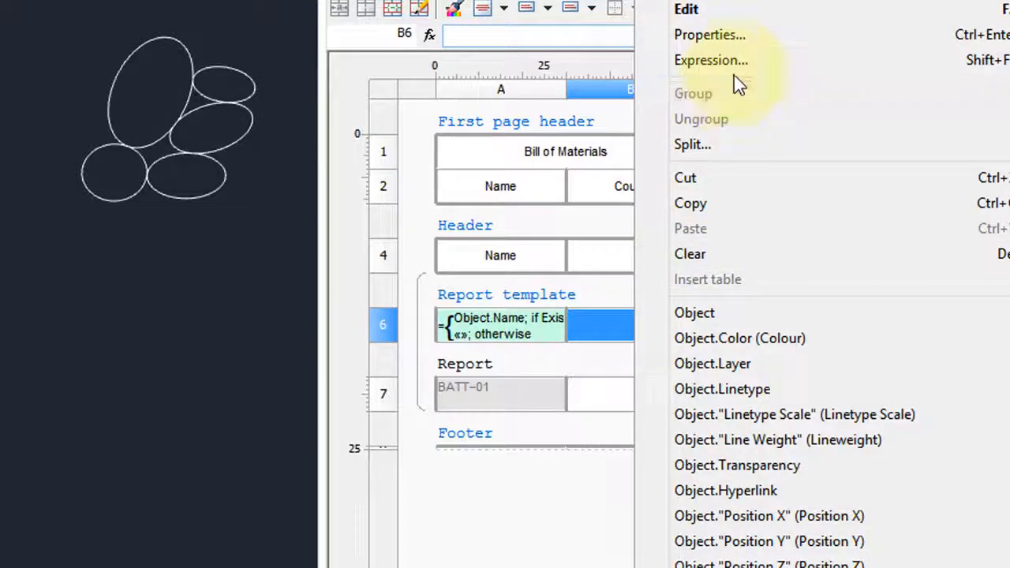
pyautogui.click(710, 60)
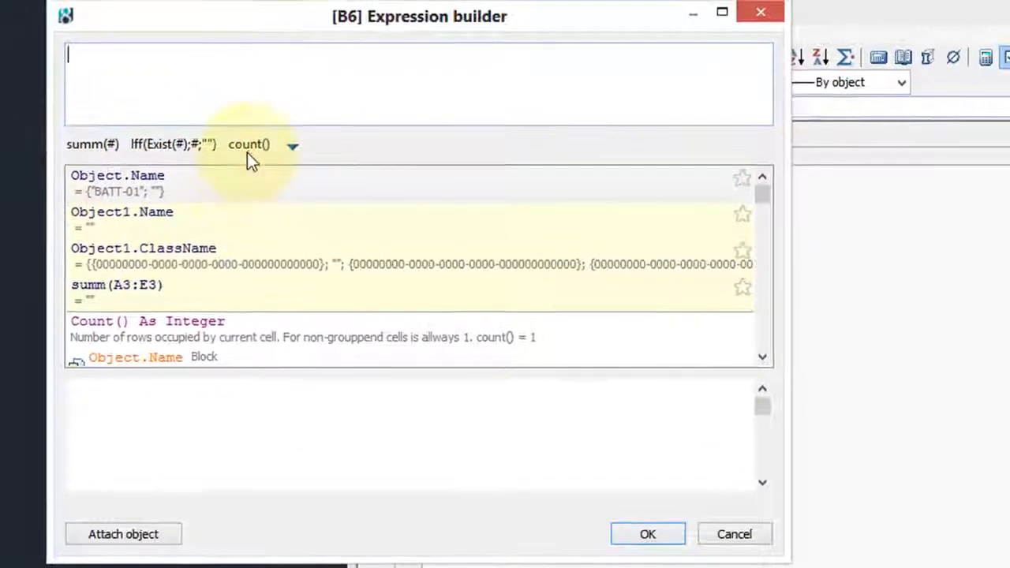
pyautogui.doubleClick(249, 144)
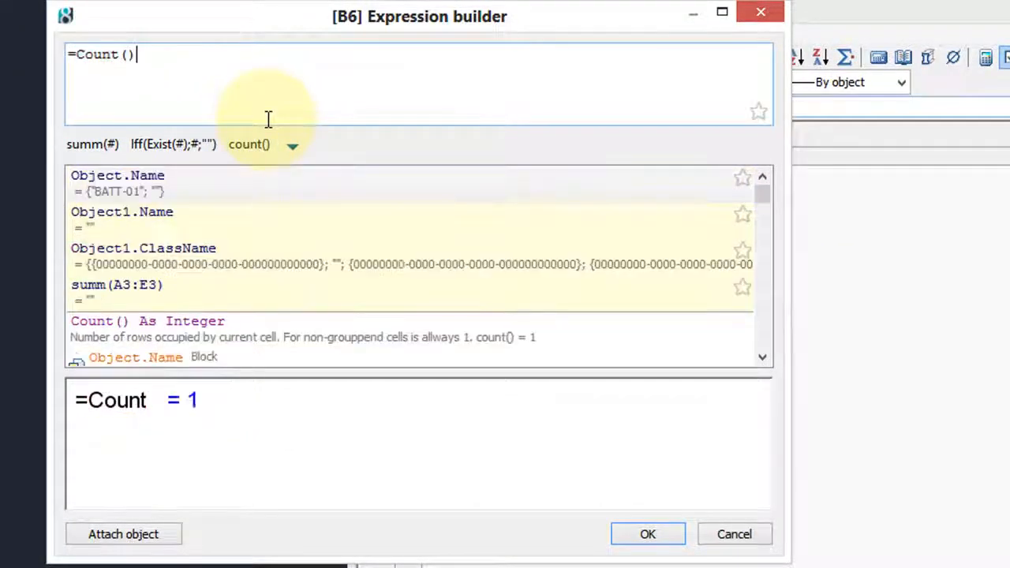
pyautogui.moveTo(486, 271)
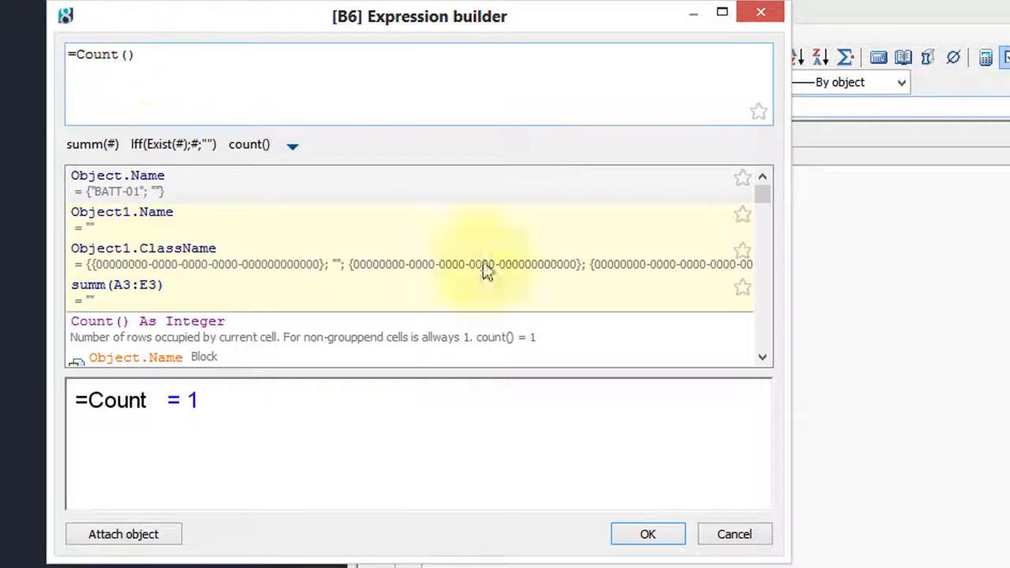
pyautogui.click(647, 533)
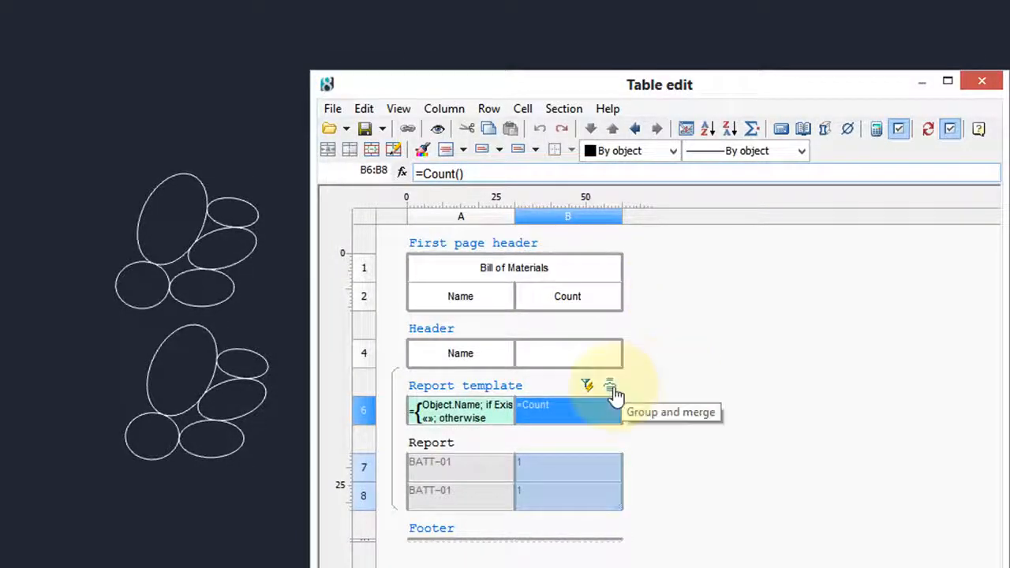
# Add a Group rule on column A sorted ascending, merging rows into one BATT-01 with count 2.
pyautogui.click(609, 385)
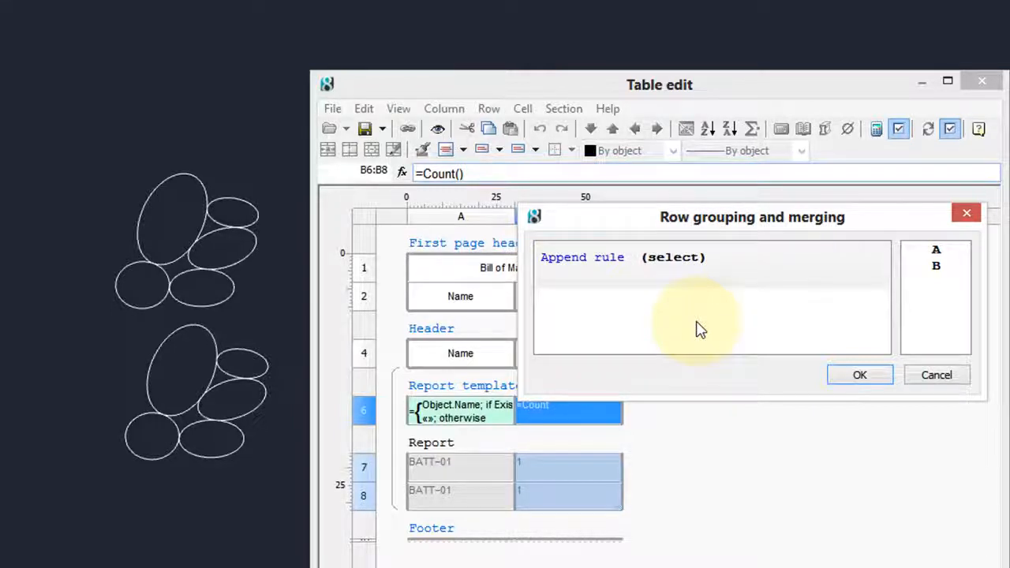
pyautogui.moveTo(584, 262)
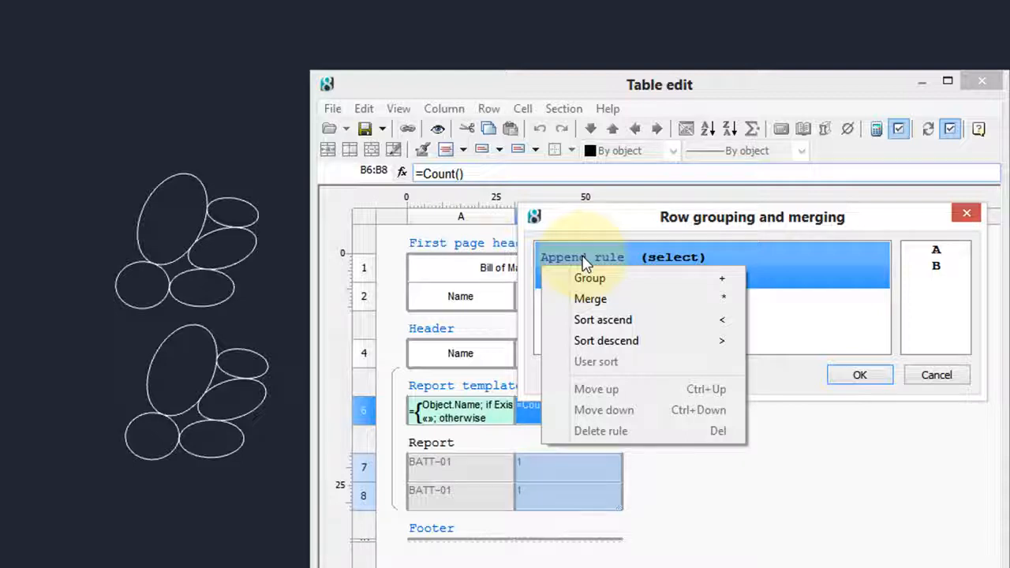
pyautogui.moveTo(615, 278)
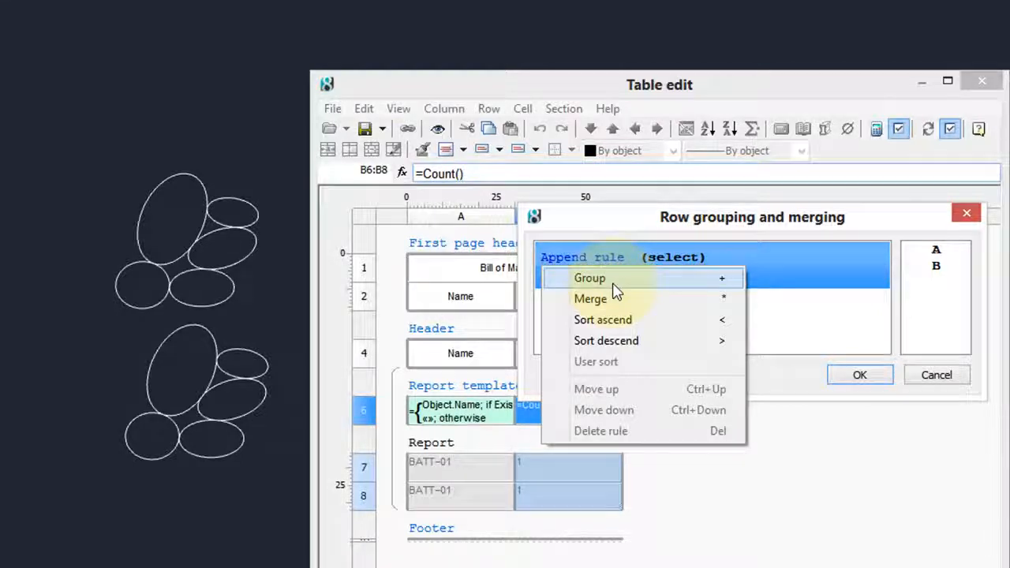
pyautogui.click(590, 278)
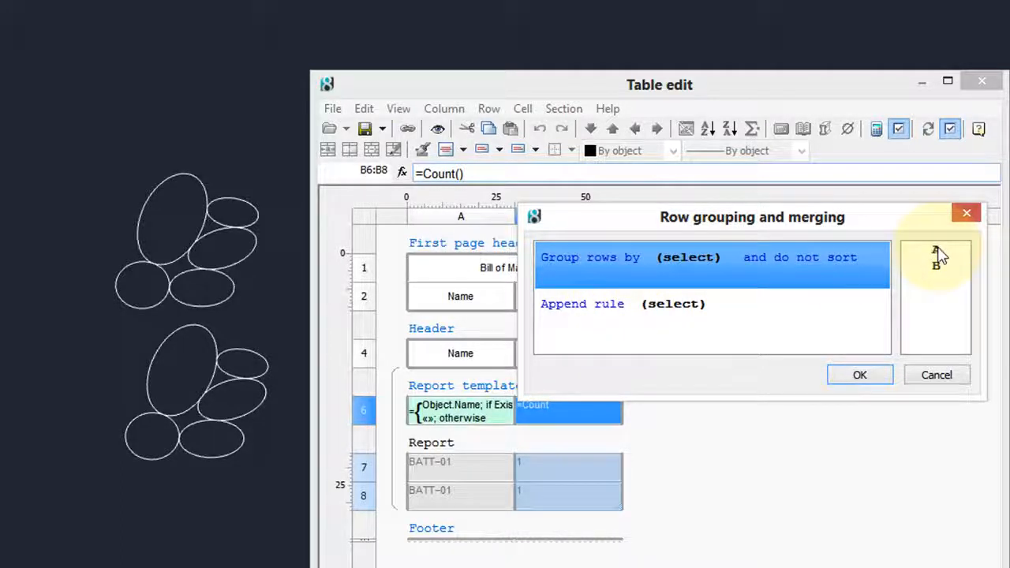
pyautogui.click(935, 249)
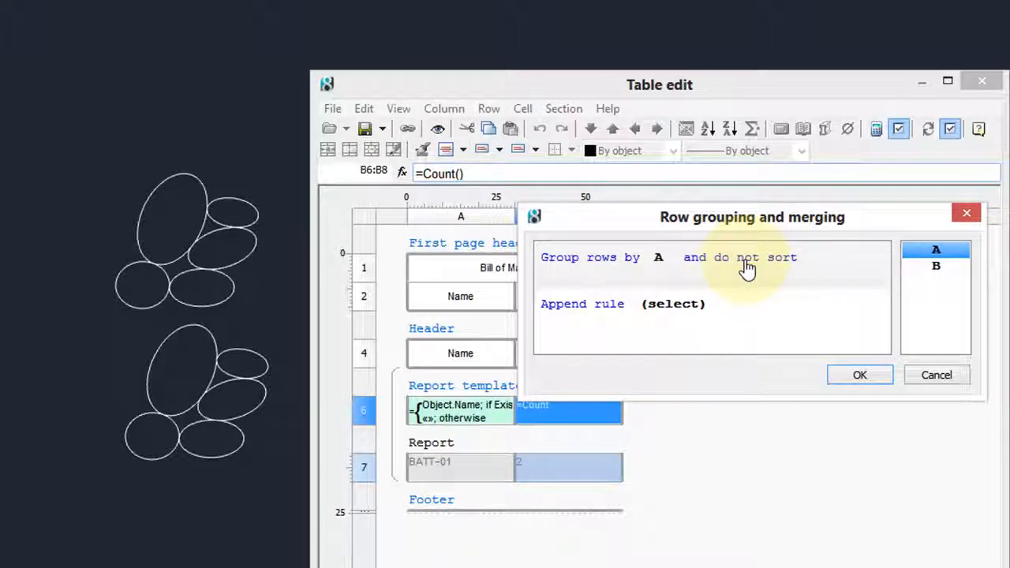
pyautogui.click(738, 258)
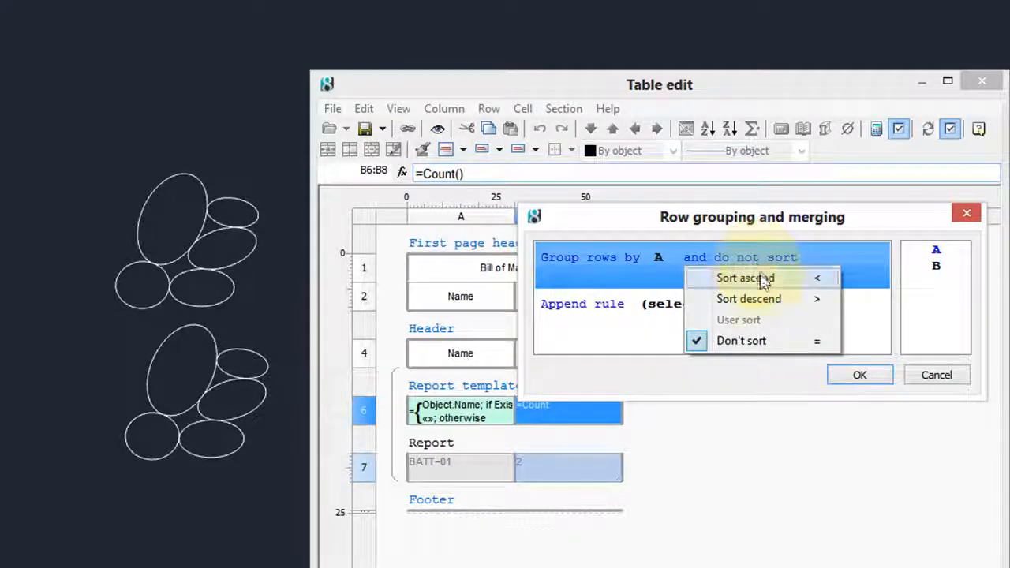
pyautogui.click(745, 278)
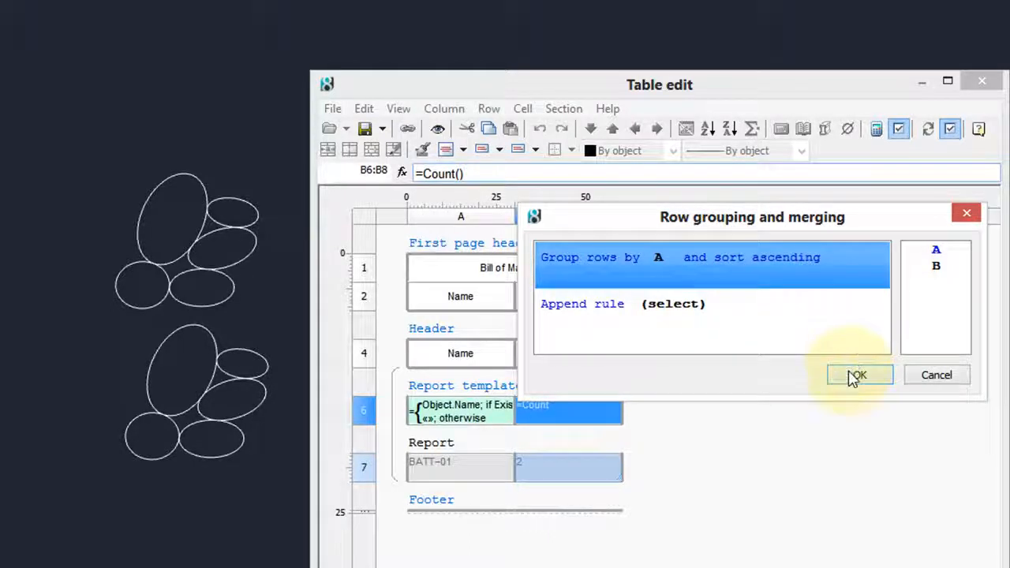
pyautogui.click(858, 375)
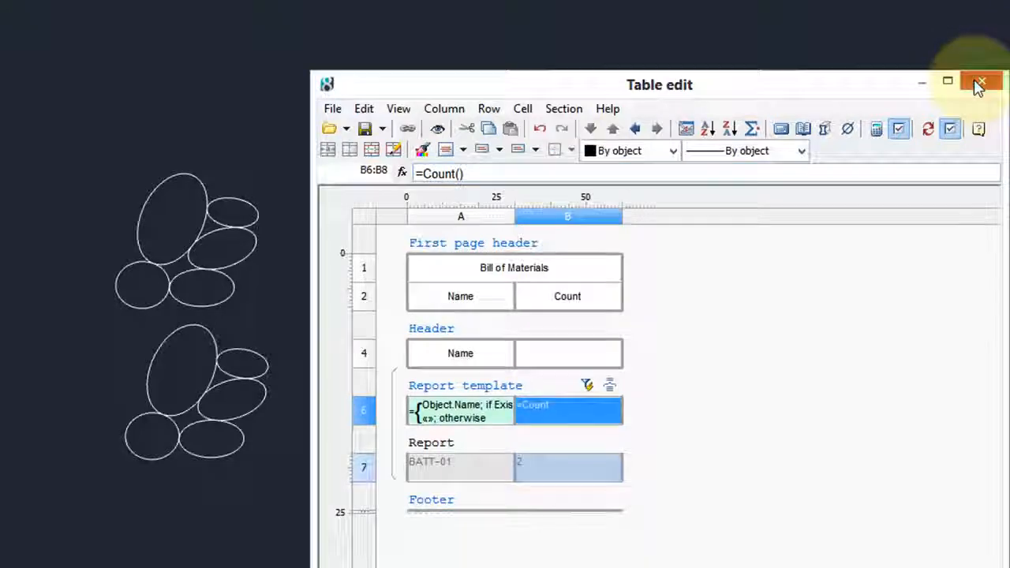
# Close the table editor to show the Bill of Materials with BATT-01 counted as 2.
pyautogui.click(978, 82)
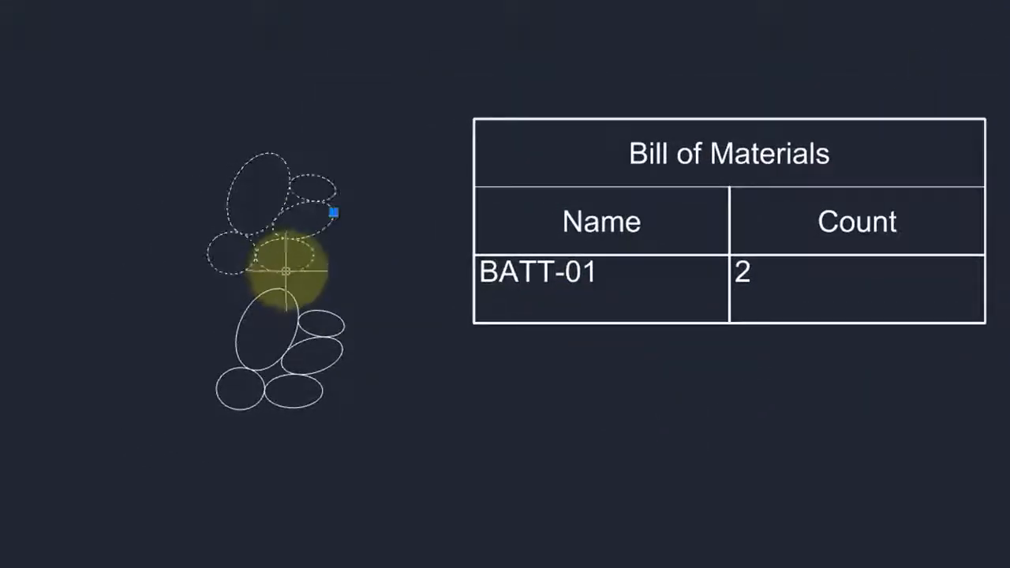